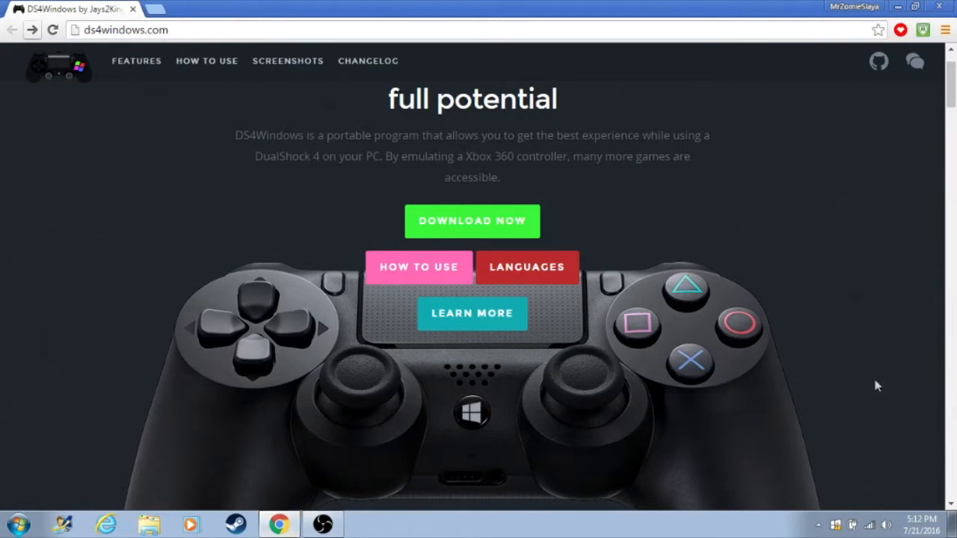
{"action": "mouse_move", "coordinate": [550, 236]}
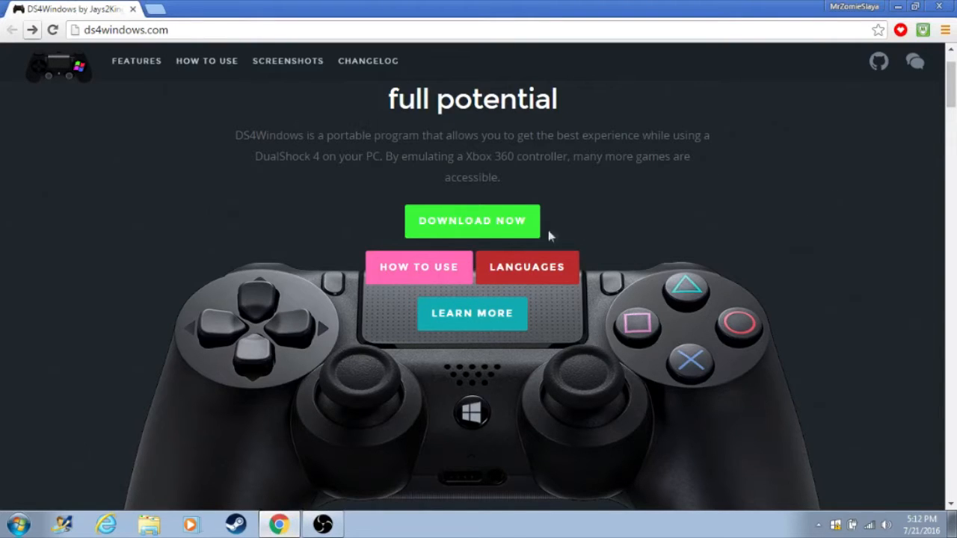
- Go from ds4windows.com to the GitHub releases page via the Download Now button
{"action": "left_click", "coordinate": [472, 221]}
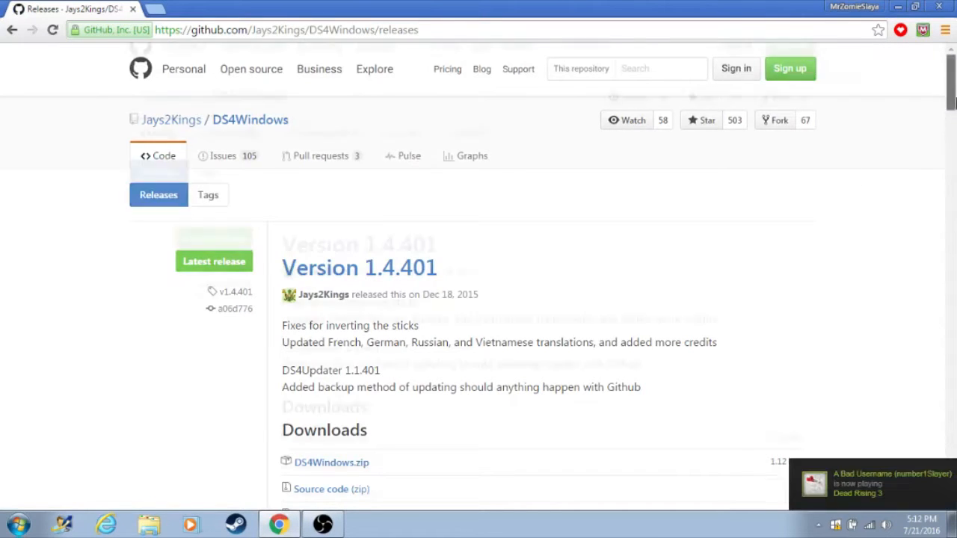
- Download DS4Windows.zip from the Version 1.4.401 release assets
{"action": "scroll", "scroll_direction": "down", "scroll_amount": 3}
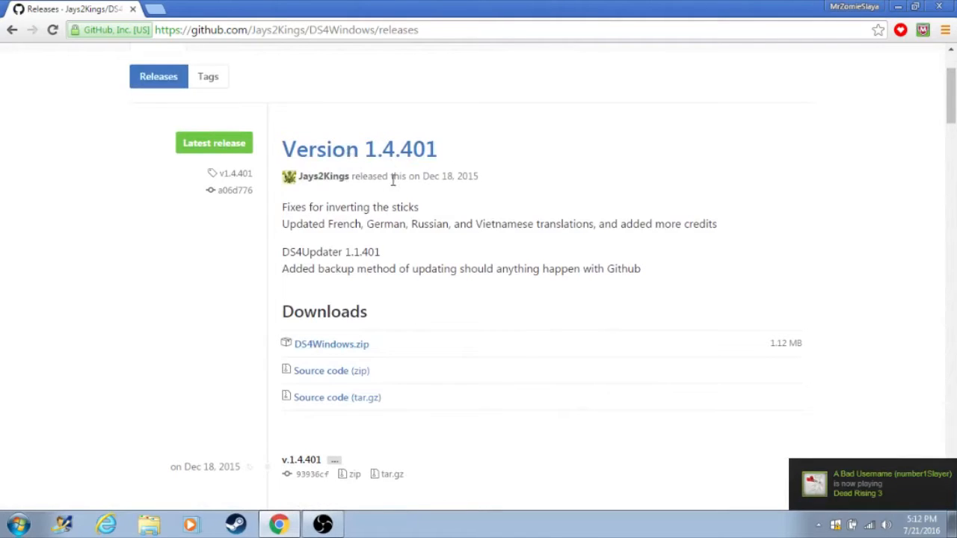
{"action": "mouse_move", "coordinate": [408, 158]}
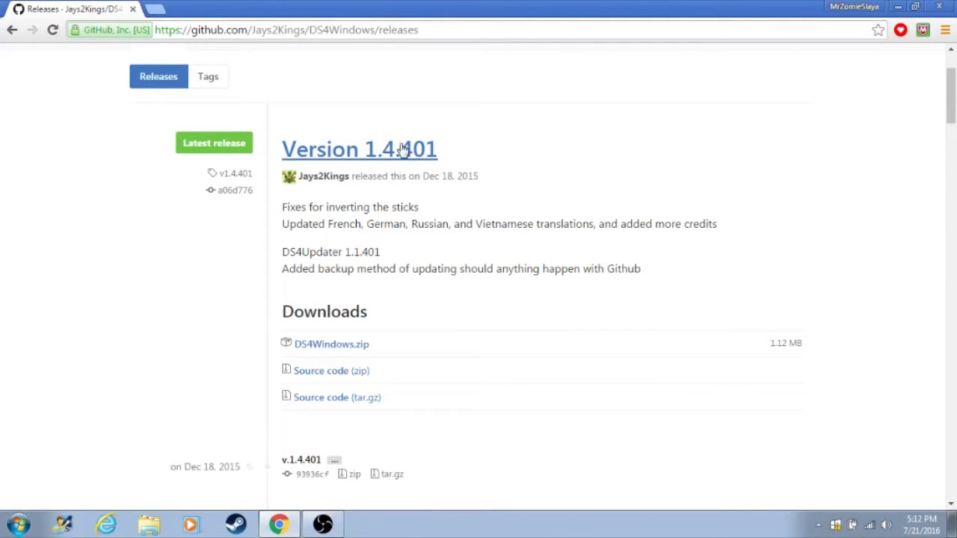
{"action": "mouse_move", "coordinate": [383, 207]}
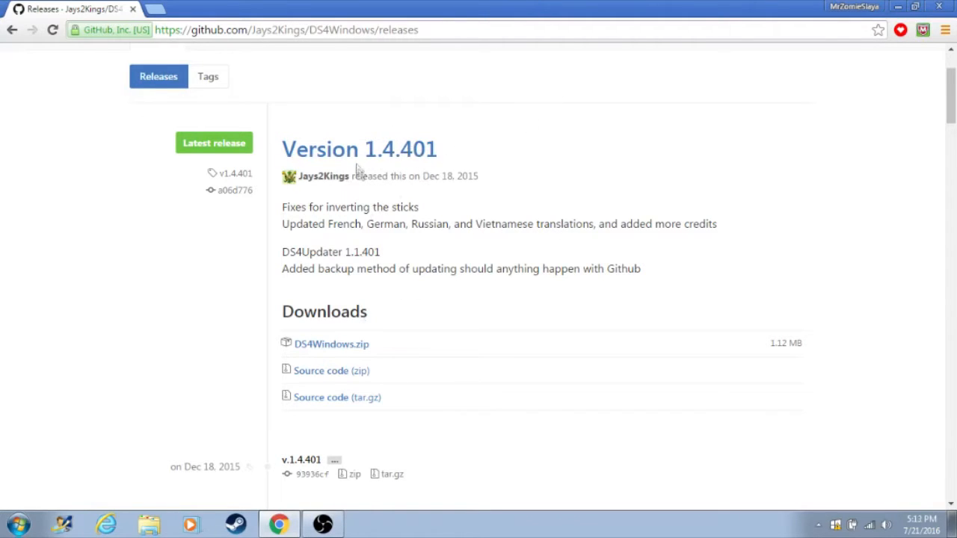
{"action": "mouse_move", "coordinate": [420, 247]}
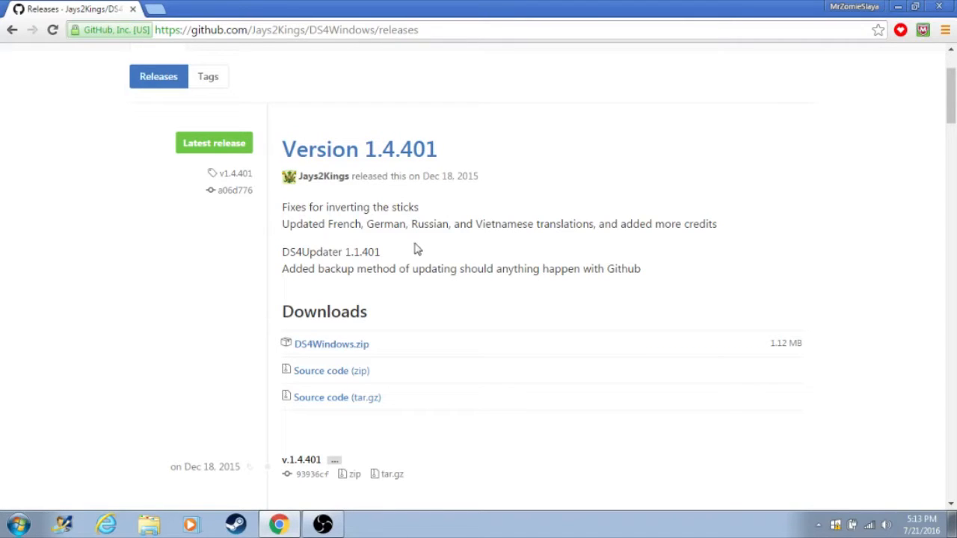
{"action": "mouse_move", "coordinate": [380, 299]}
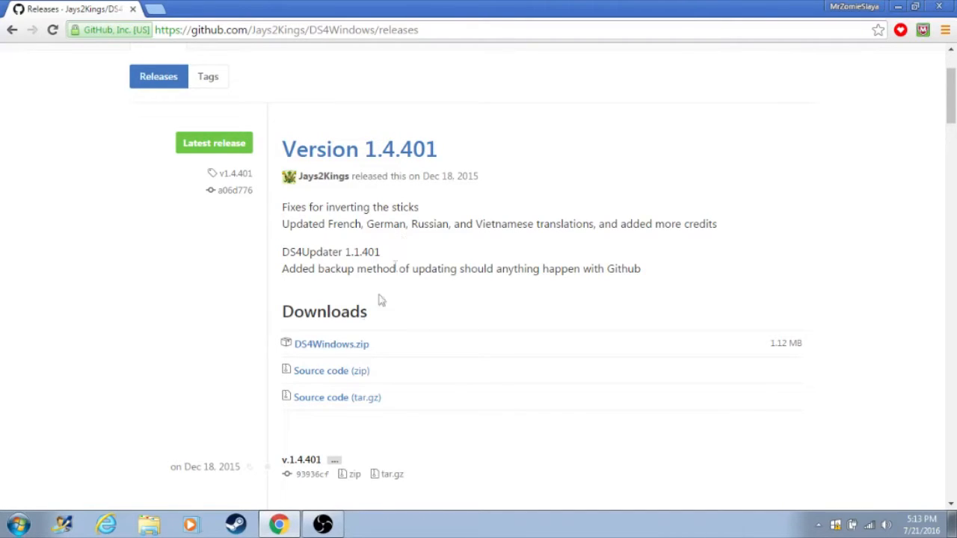
{"action": "mouse_move", "coordinate": [313, 350]}
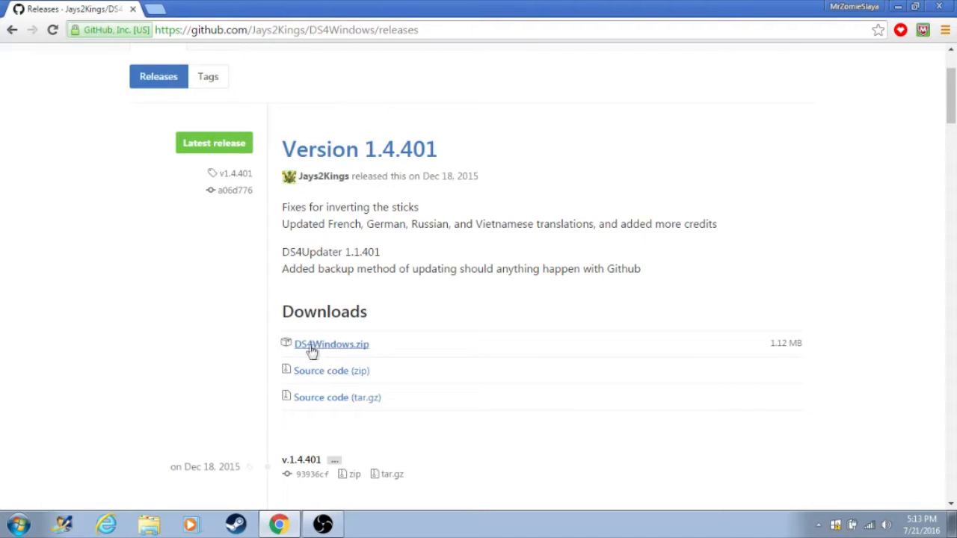
{"action": "left_click", "coordinate": [331, 344]}
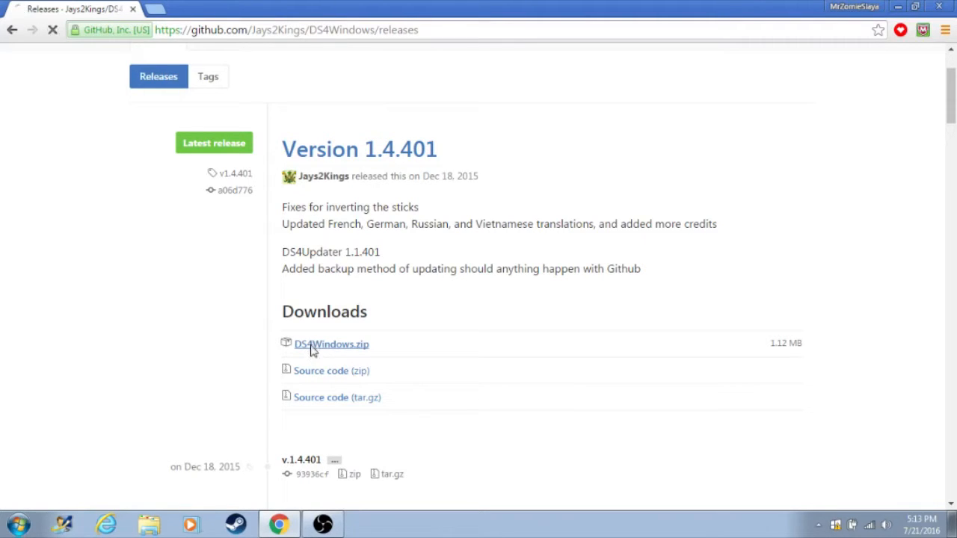
{"action": "left_click", "coordinate": [331, 344]}
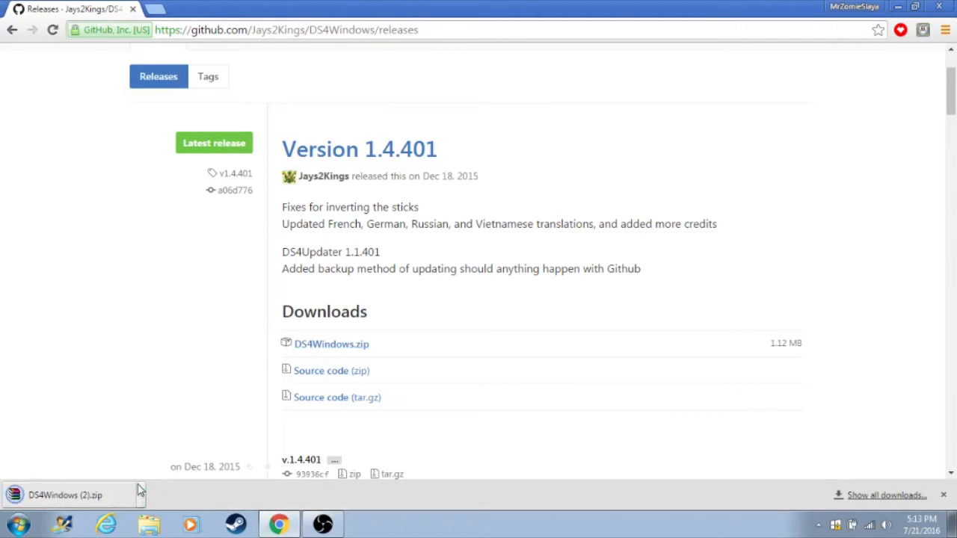
{"action": "mouse_move", "coordinate": [391, 19]}
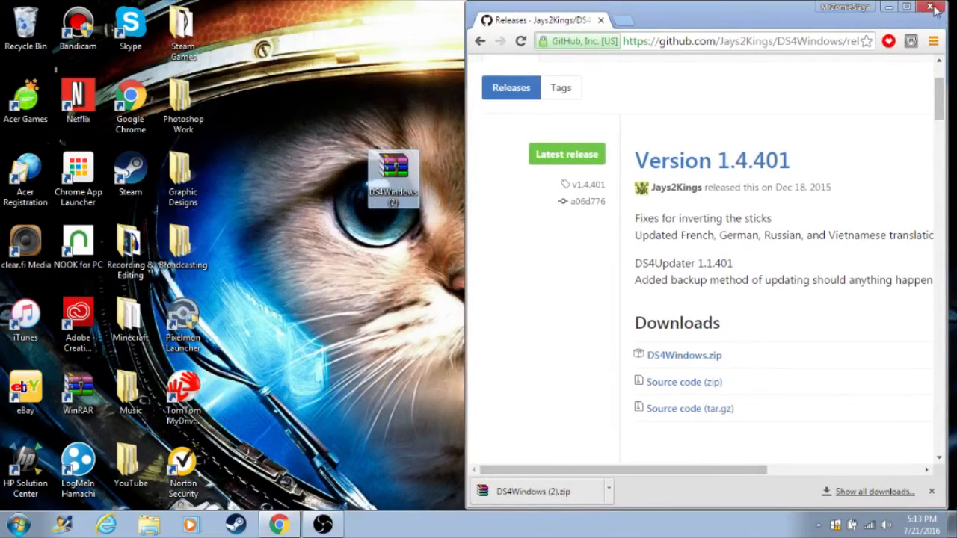
- Close Chrome and extract the DS4Windows (2) zip on the desktop with Extract Here
{"action": "left_click", "coordinate": [933, 9]}
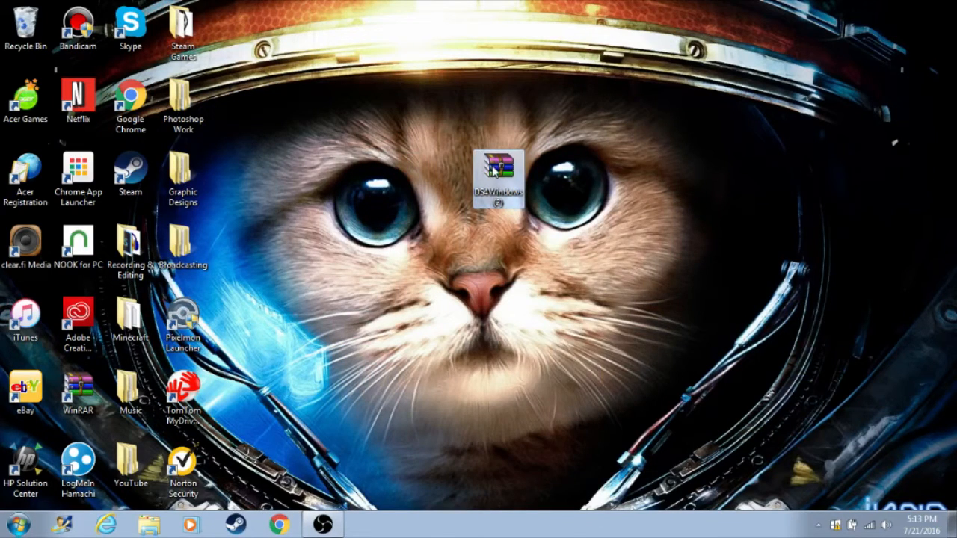
{"action": "right_click", "coordinate": [498, 175]}
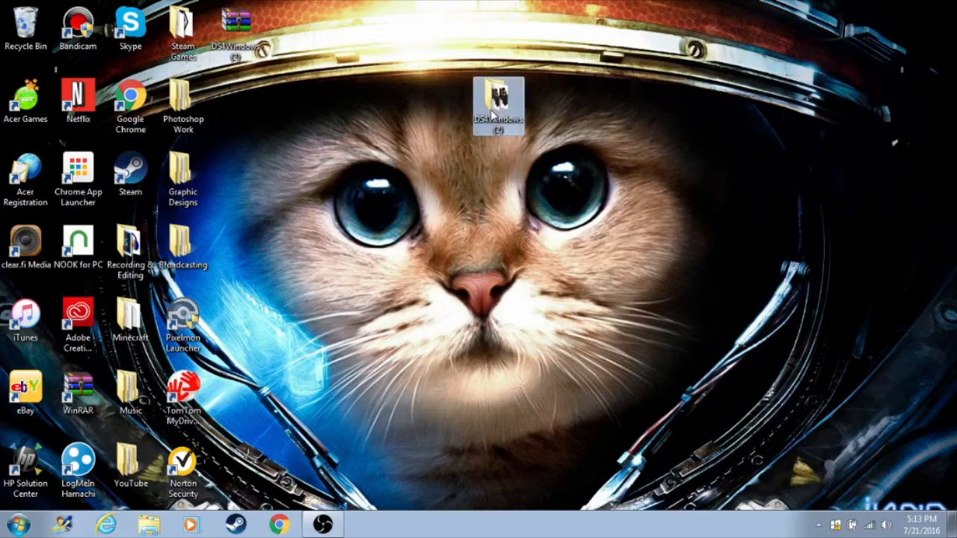
- Run DS4Windows.exe from the extracted folder, storing settings in the Program Folder
{"action": "double_click", "coordinate": [498, 101]}
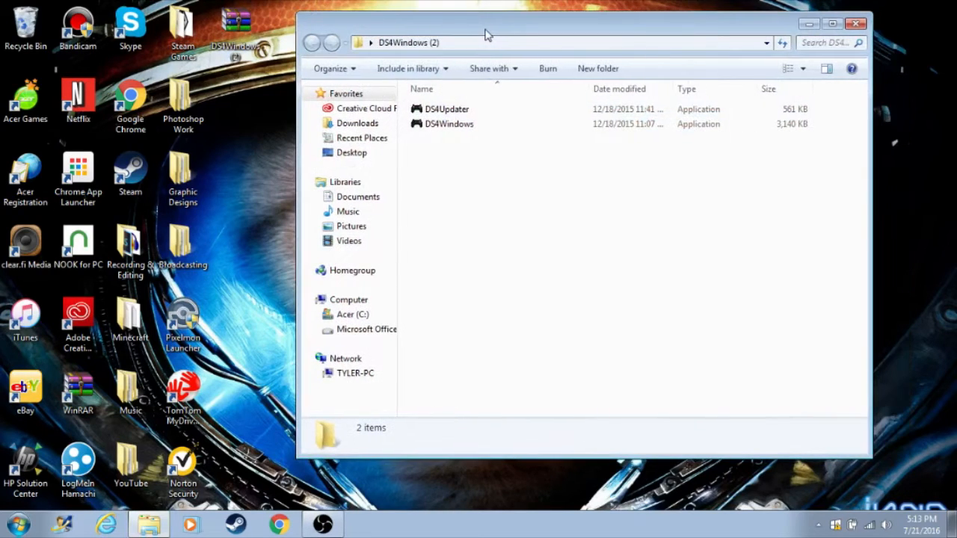
{"action": "left_click", "coordinate": [448, 123]}
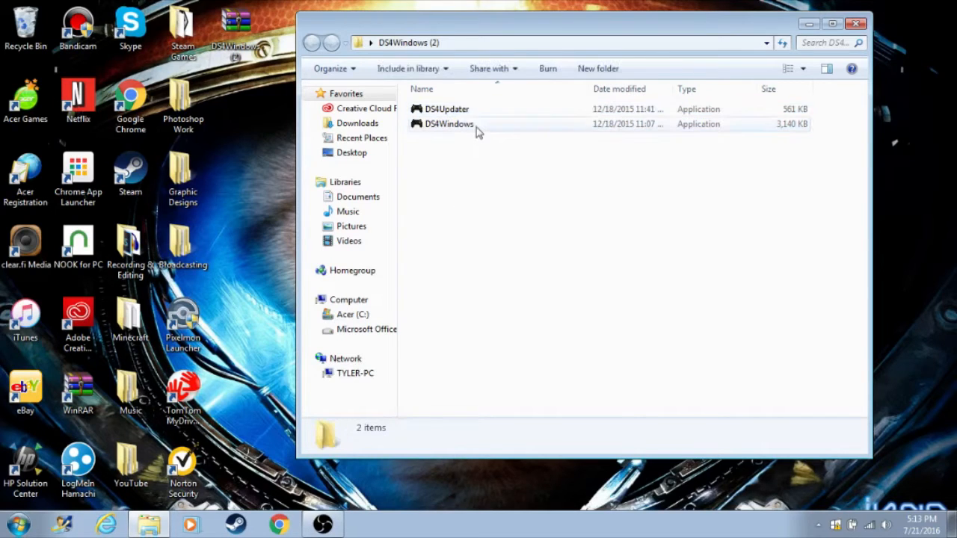
{"action": "double_click", "coordinate": [449, 123]}
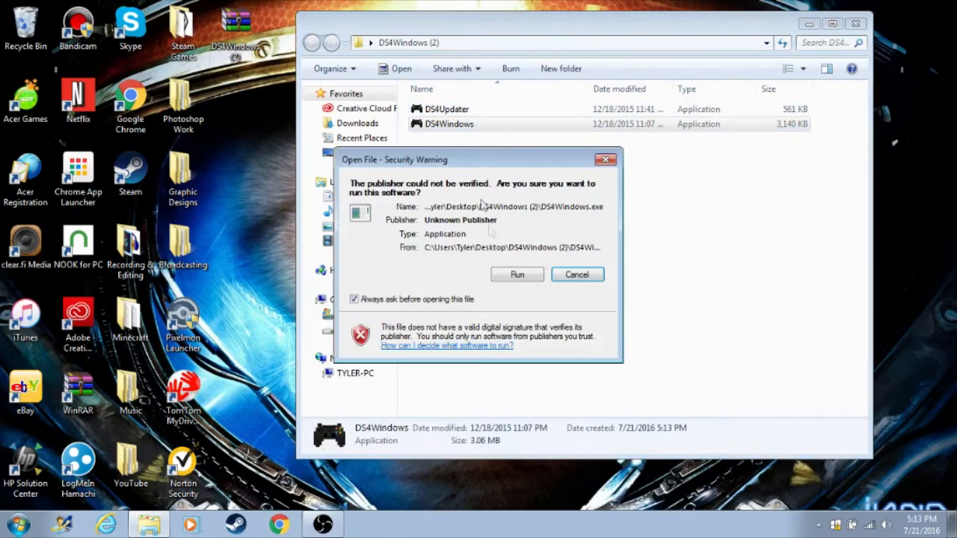
{"action": "left_click", "coordinate": [517, 274]}
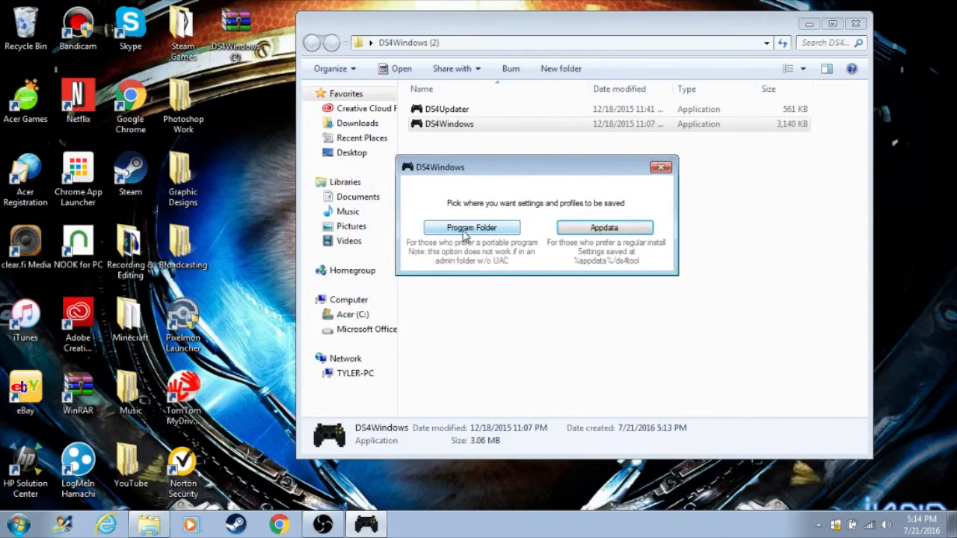
{"action": "left_click", "coordinate": [471, 227]}
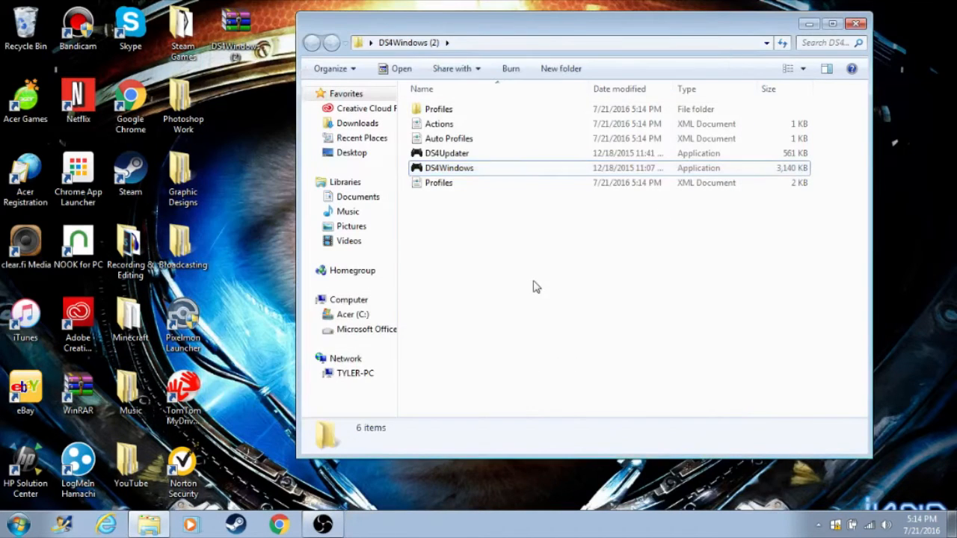
- Run DS4Updater, confirm DS4Windows is up to date, and choose Open DS4W
{"action": "left_click", "coordinate": [449, 168]}
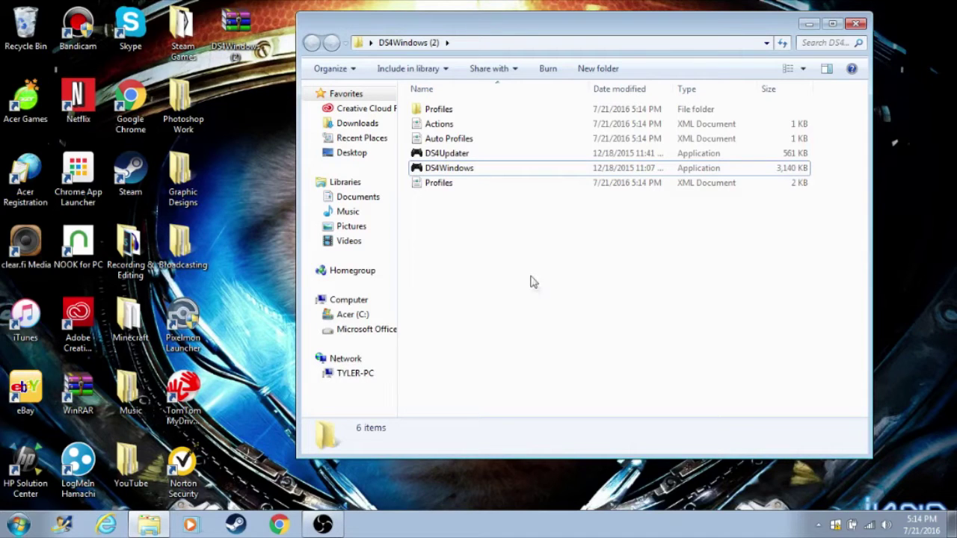
{"action": "mouse_move", "coordinate": [447, 154]}
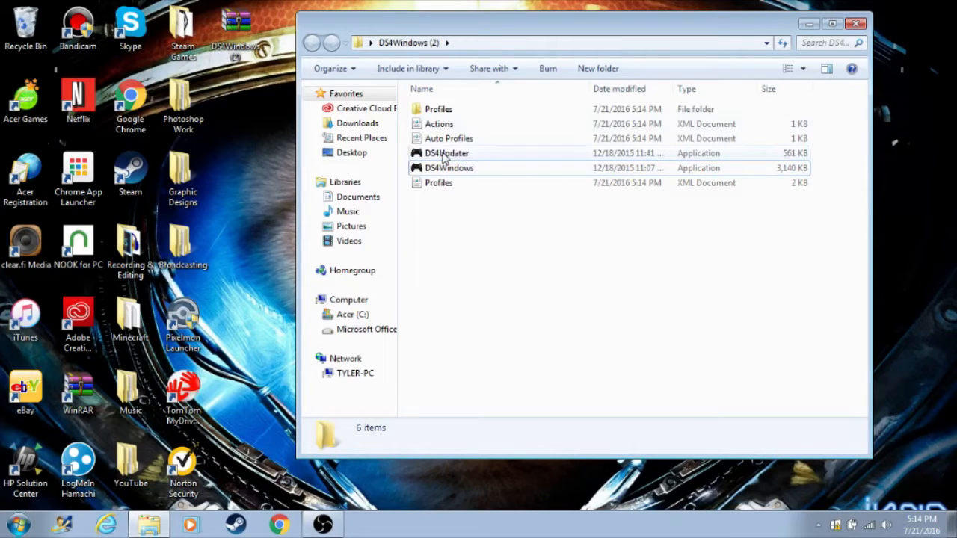
{"action": "left_click", "coordinate": [447, 153]}
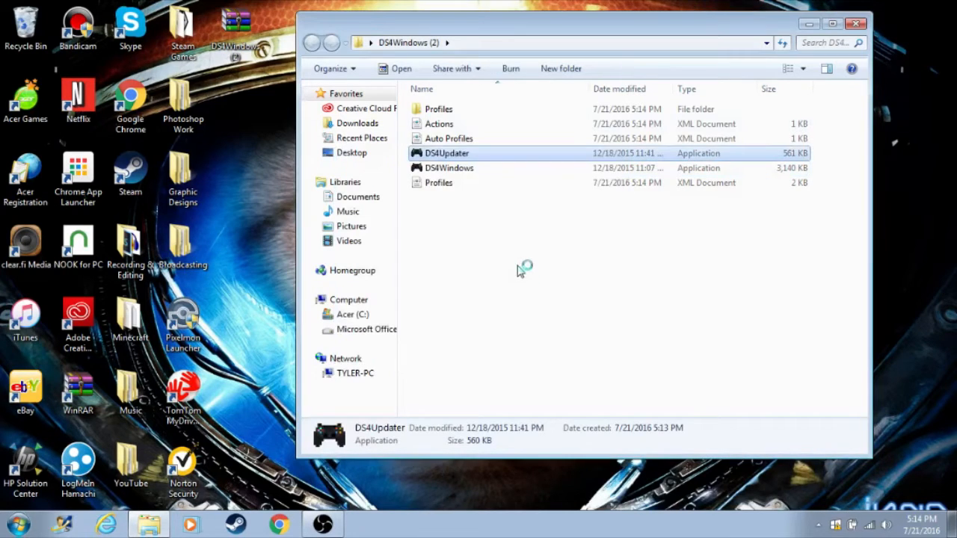
{"action": "double_click", "coordinate": [446, 153]}
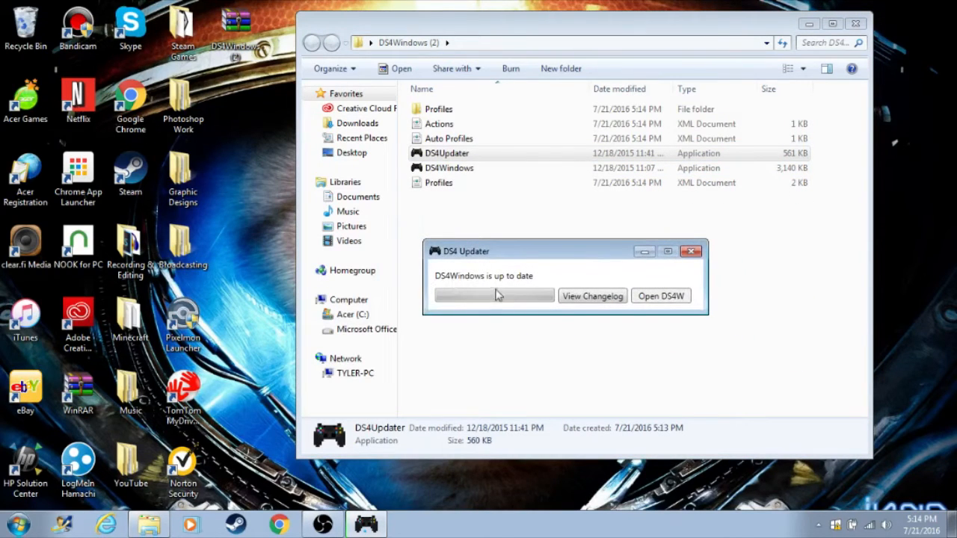
{"action": "mouse_move", "coordinate": [458, 282]}
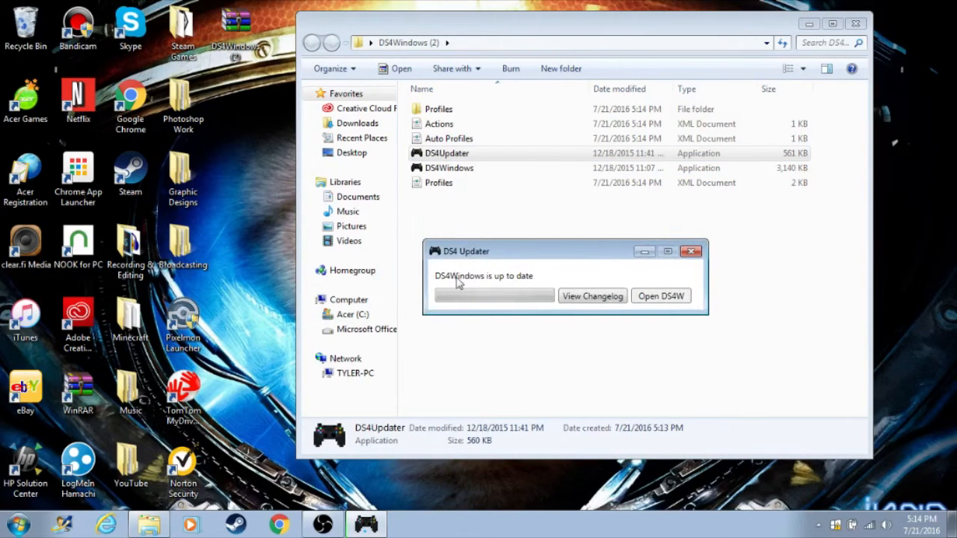
{"action": "mouse_move", "coordinate": [493, 286]}
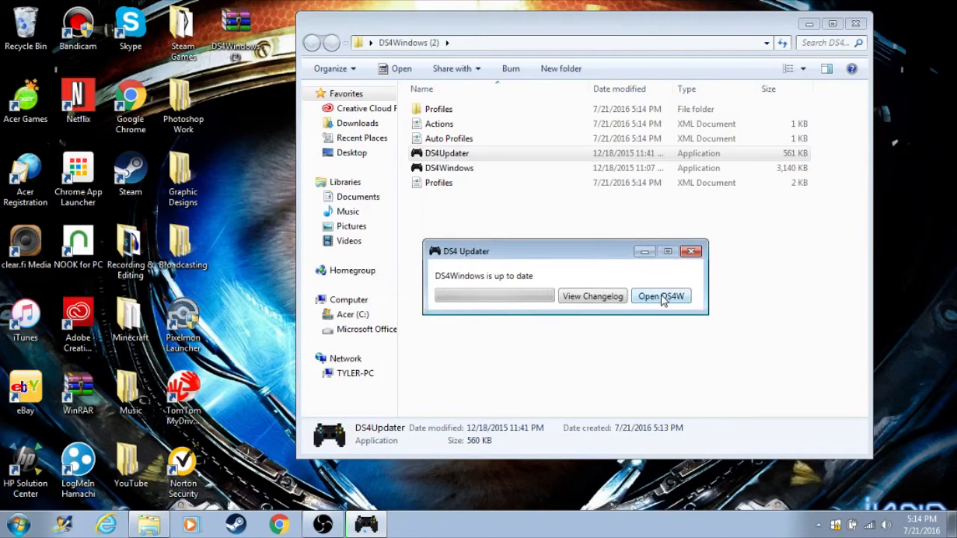
{"action": "left_click", "coordinate": [660, 296]}
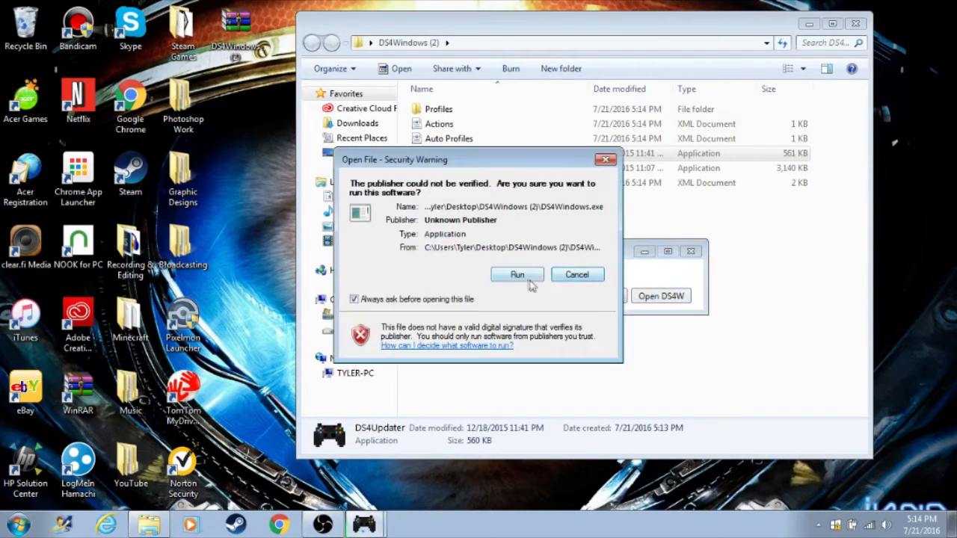
- Allow DS4Windows to run, reposition its window, and view the Controllers tab
{"action": "left_click", "coordinate": [517, 275]}
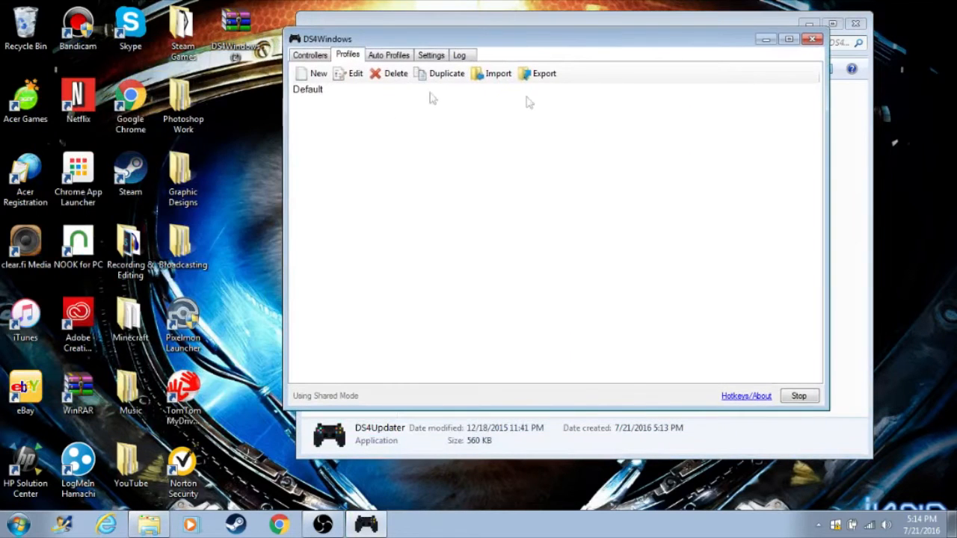
{"action": "left_click", "coordinate": [310, 54]}
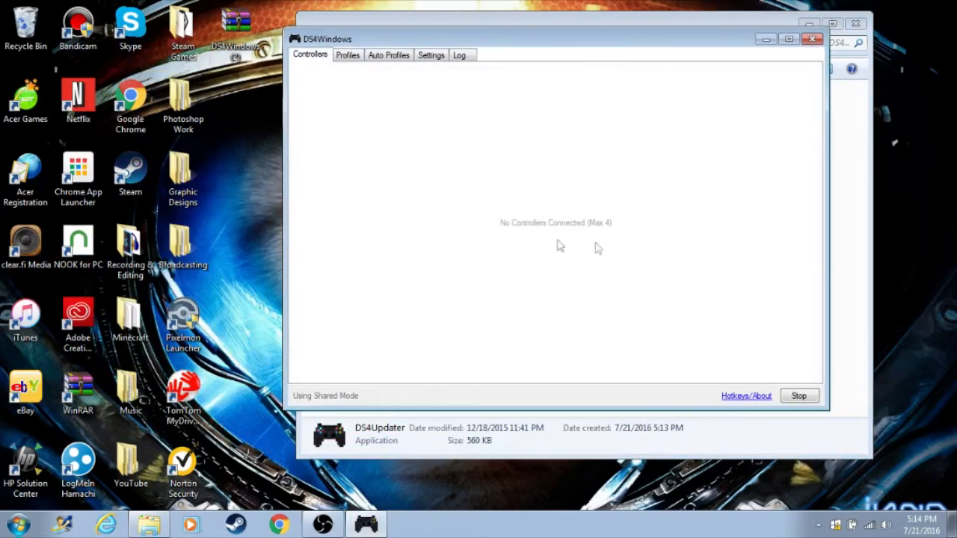
{"action": "left_click", "coordinate": [347, 55]}
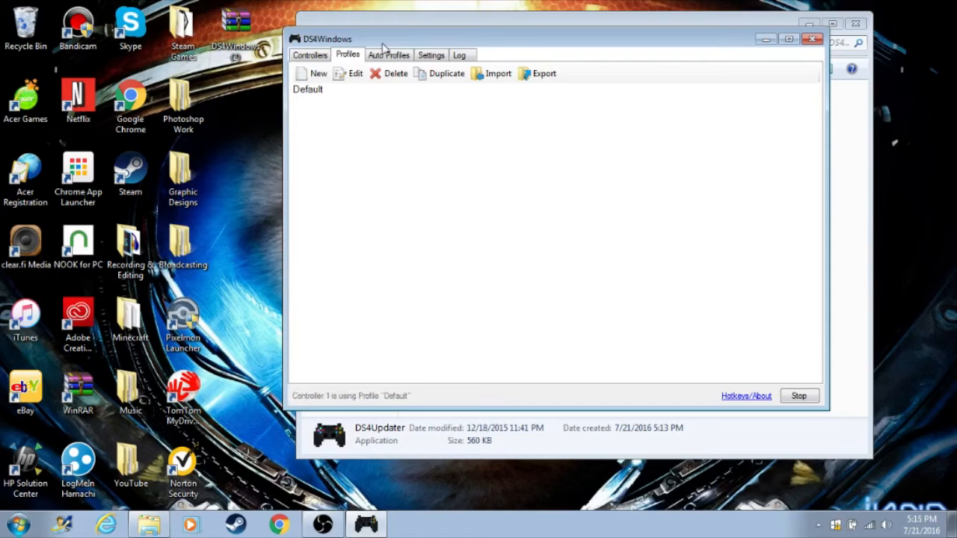
{"action": "mouse_move", "coordinate": [458, 32]}
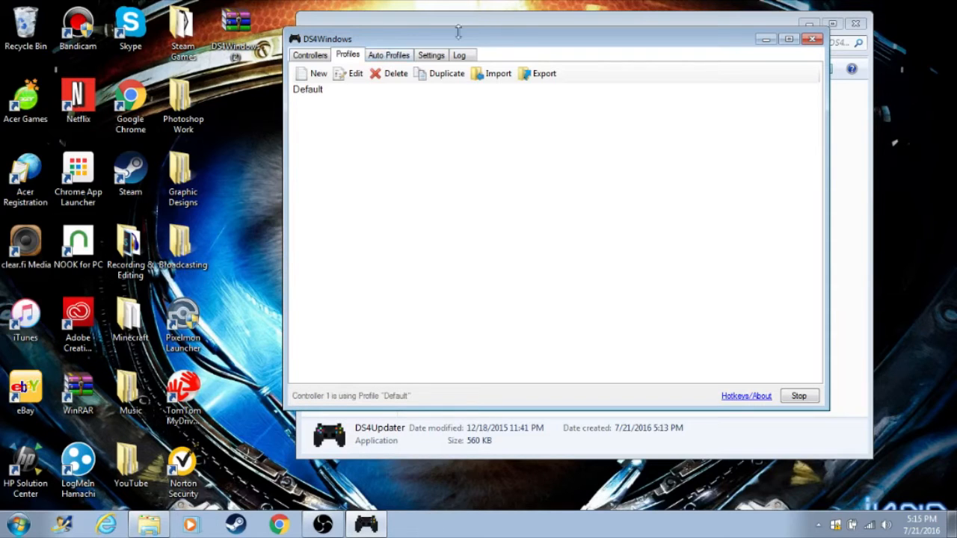
{"action": "left_click_drag", "start_coordinate": [458, 34], "coordinate": [485, 24]}
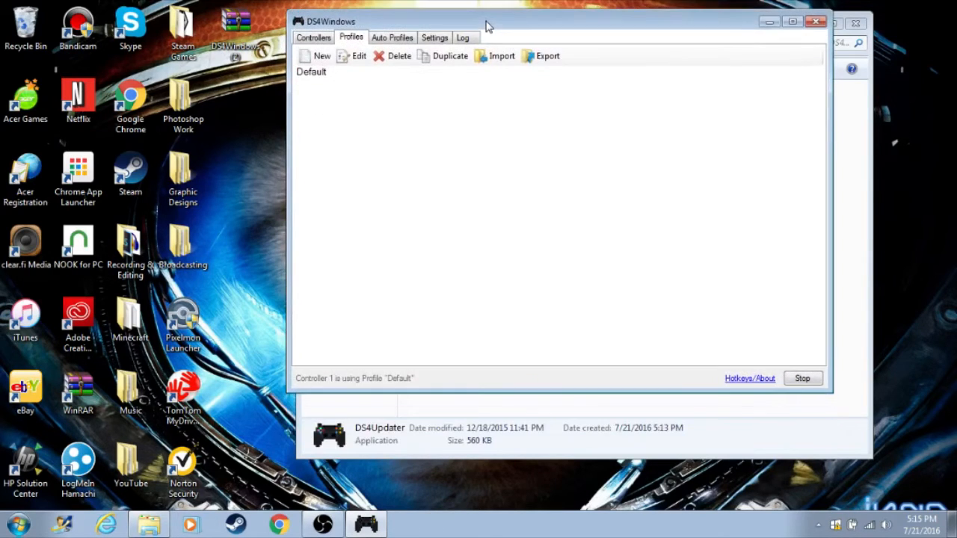
{"action": "mouse_move", "coordinate": [676, 178]}
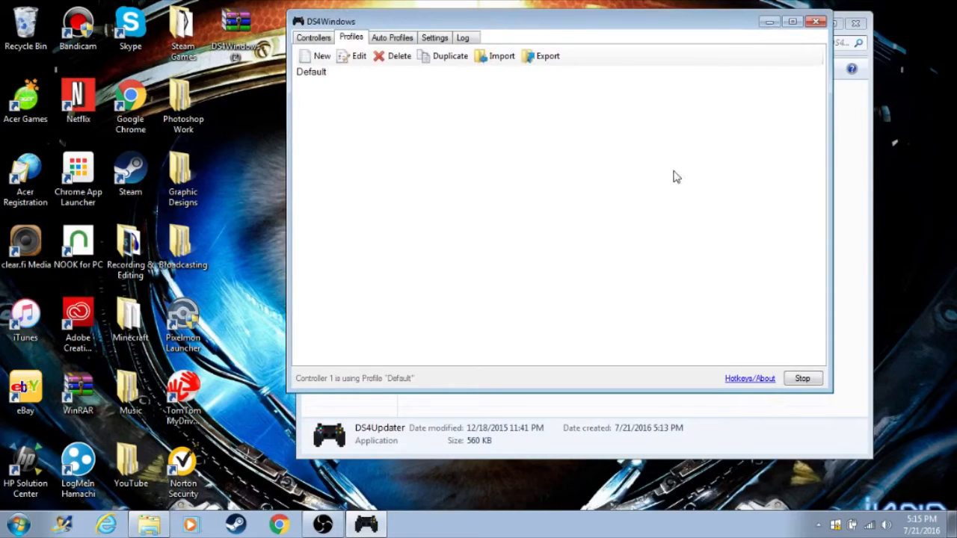
{"action": "mouse_move", "coordinate": [635, 162]}
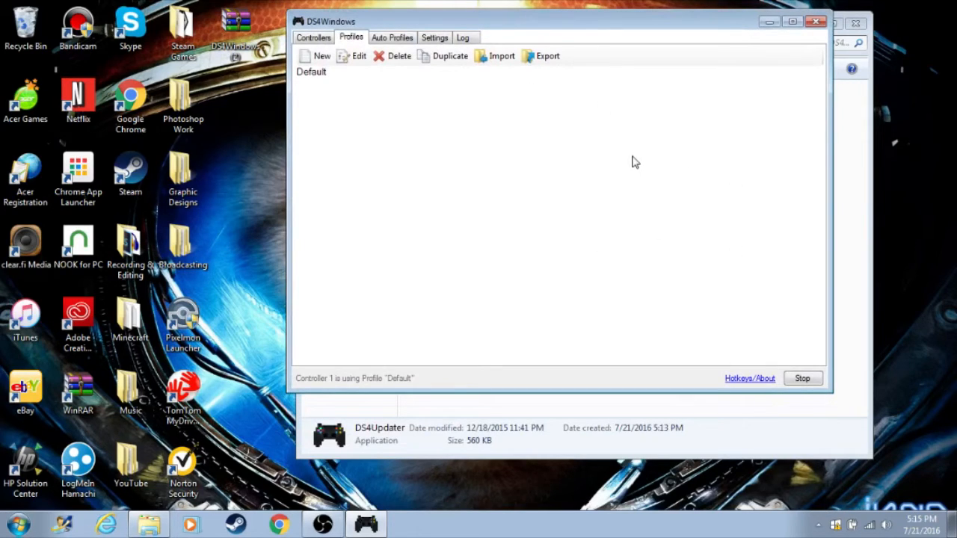
{"action": "mouse_move", "coordinate": [392, 30]}
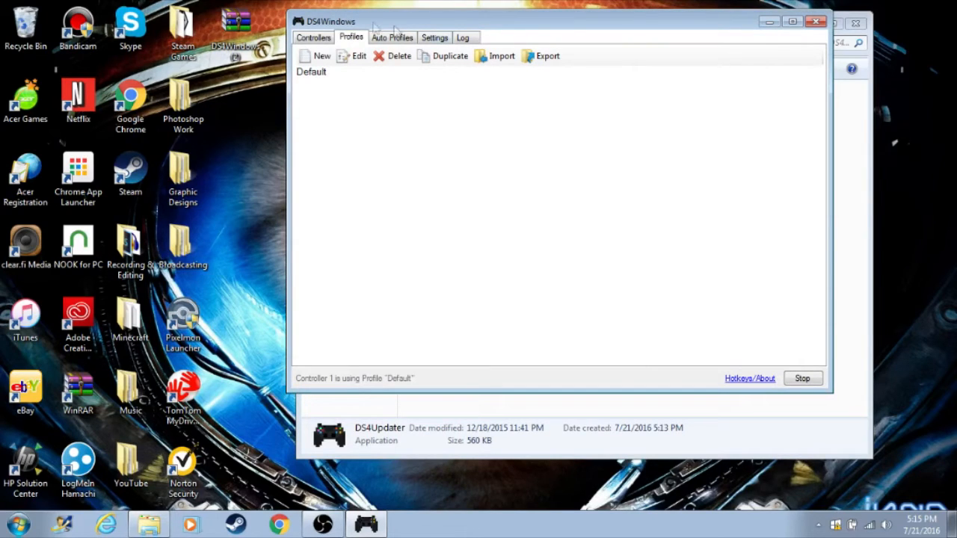
{"action": "left_click", "coordinate": [313, 37]}
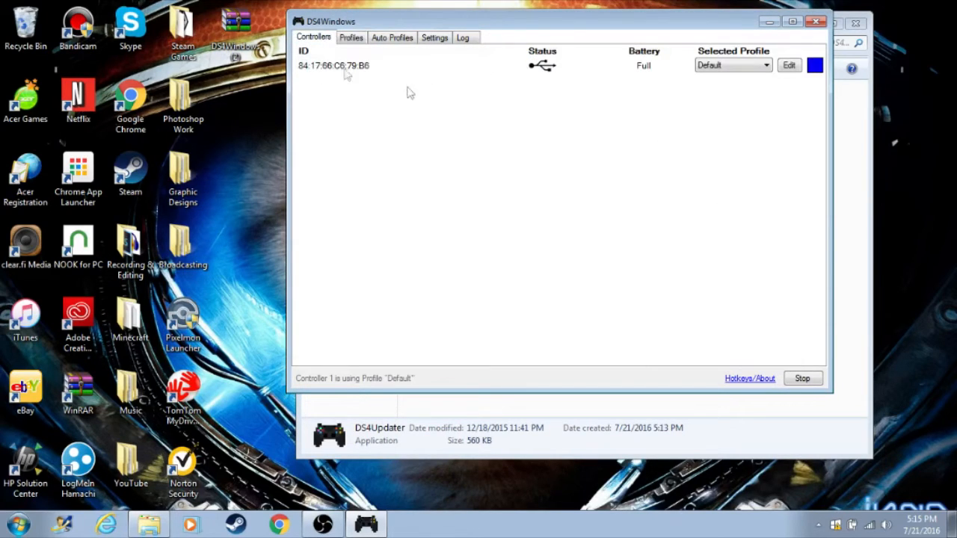
{"action": "mouse_move", "coordinate": [675, 71]}
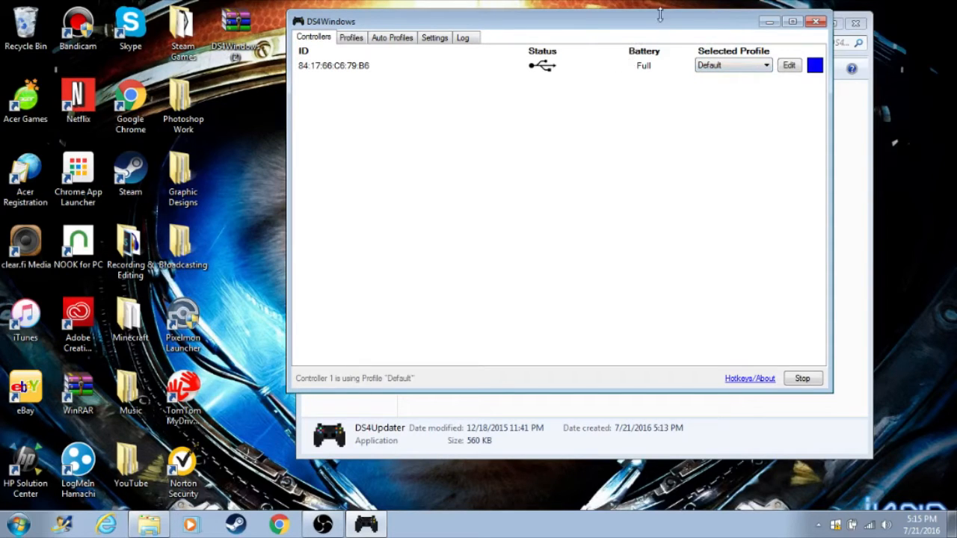
{"action": "left_click_drag", "start_coordinate": [557, 21], "coordinate": [546, 45]}
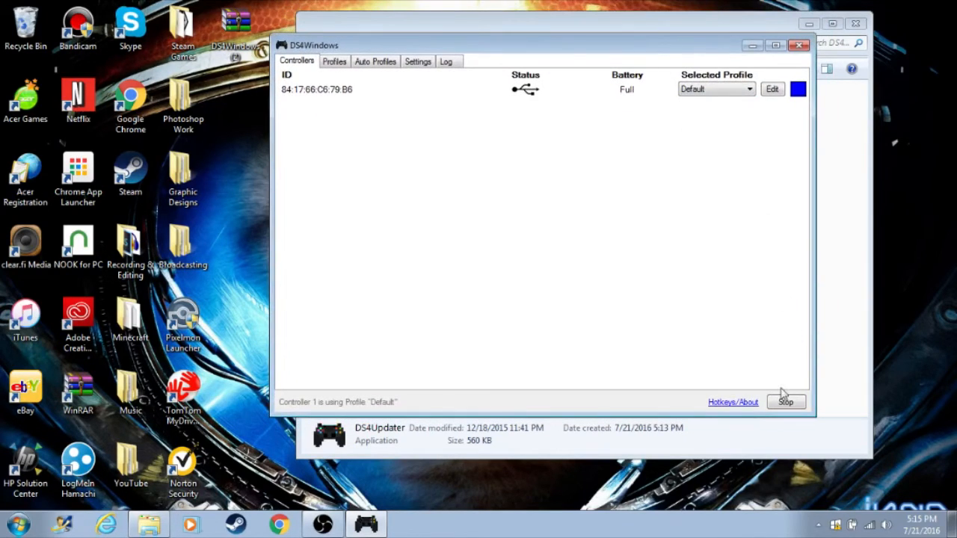
{"action": "left_click", "coordinate": [785, 401]}
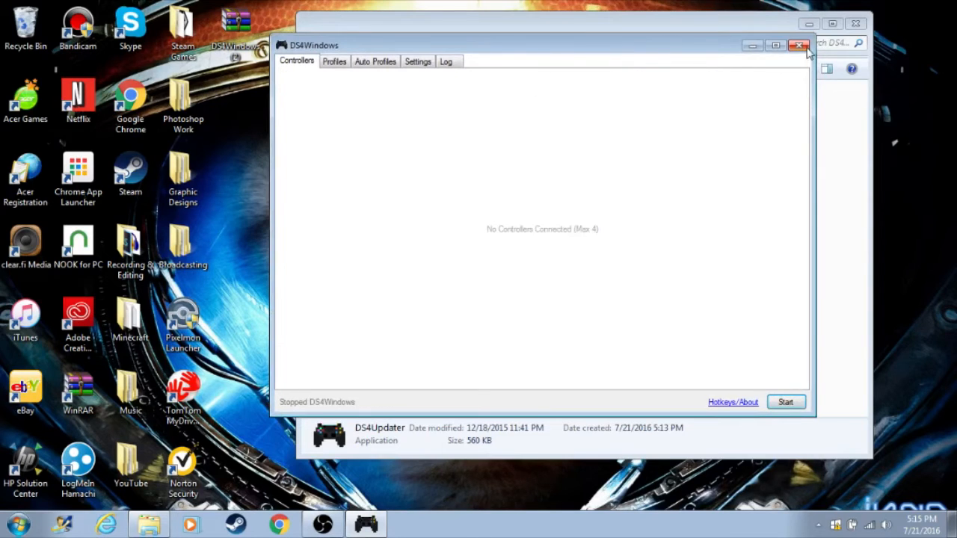
{"action": "left_click", "coordinate": [798, 44]}
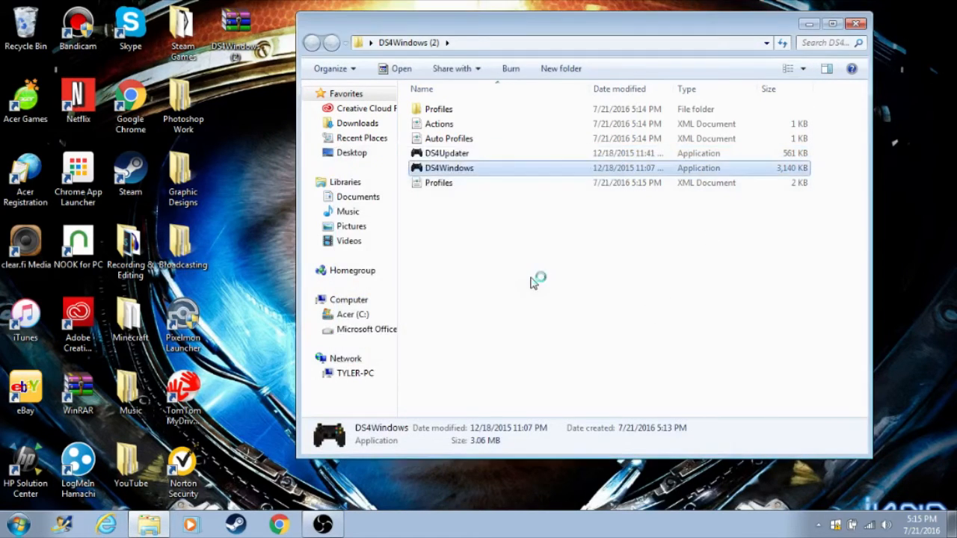
{"action": "double_click", "coordinate": [449, 167]}
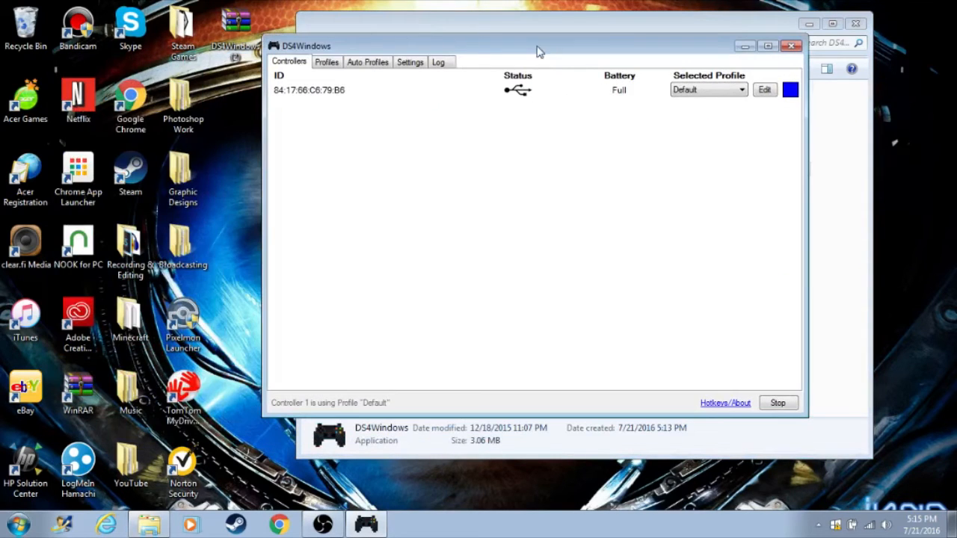
{"action": "mouse_move", "coordinate": [607, 92]}
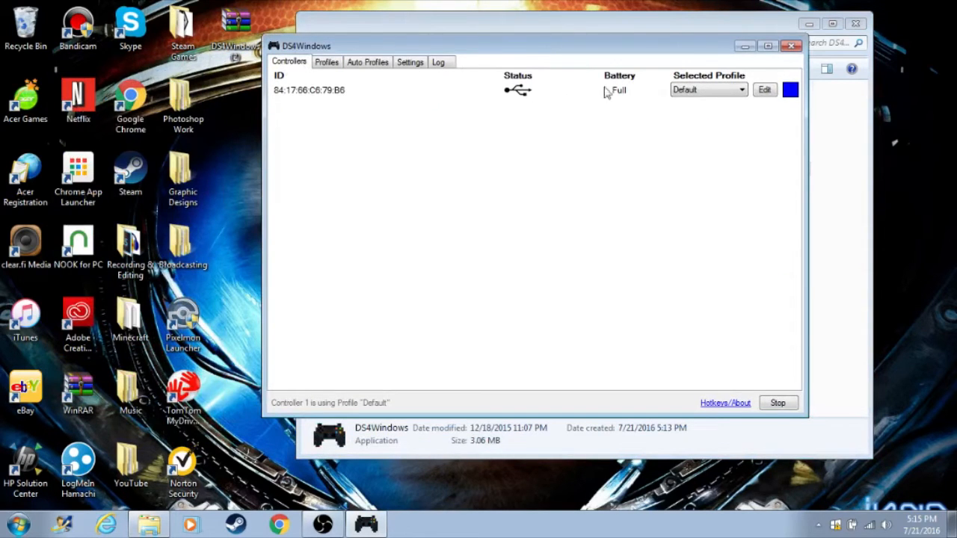
{"action": "mouse_move", "coordinate": [813, 95]}
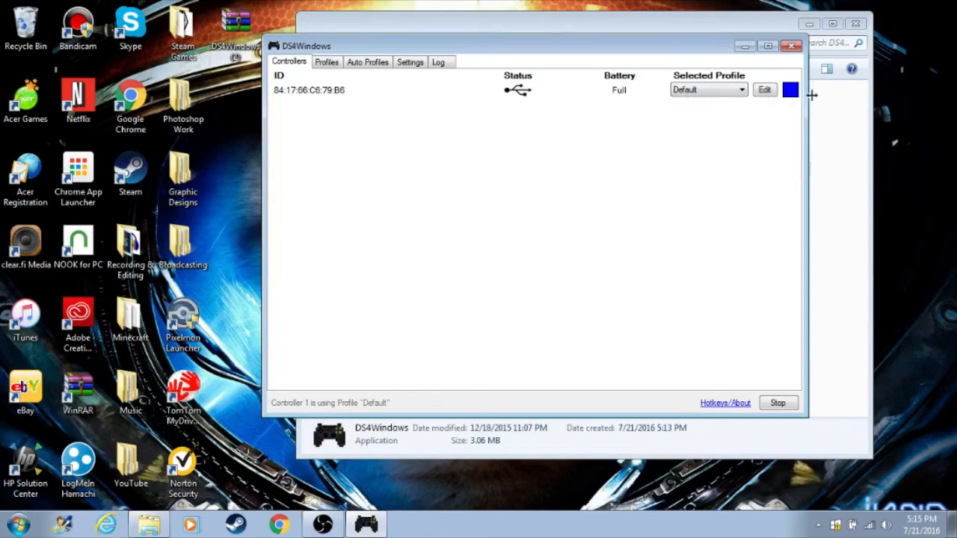
- Give the controller a custom light-blue light bar colour instead of the profile colour
{"action": "left_click", "coordinate": [790, 90]}
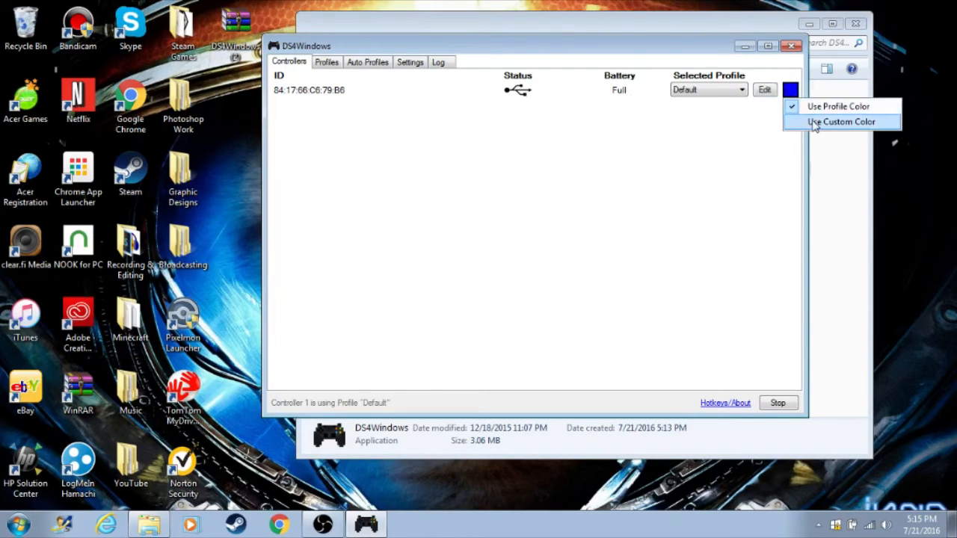
{"action": "left_click", "coordinate": [842, 121]}
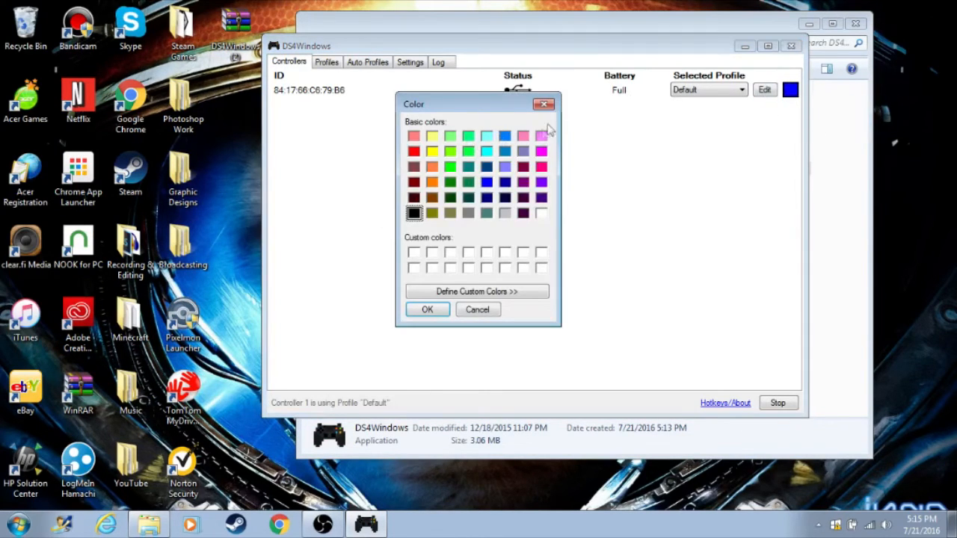
{"action": "left_click", "coordinate": [504, 136]}
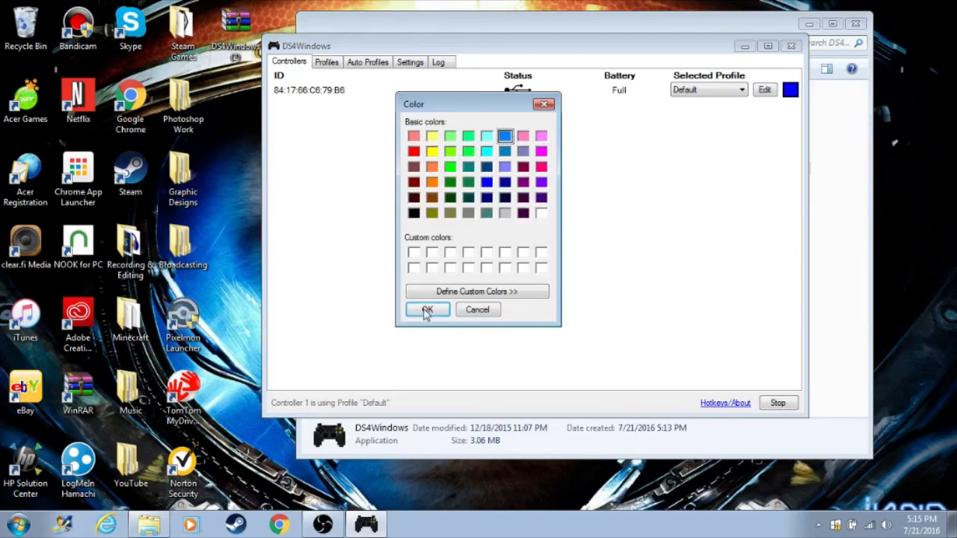
{"action": "left_click", "coordinate": [426, 309]}
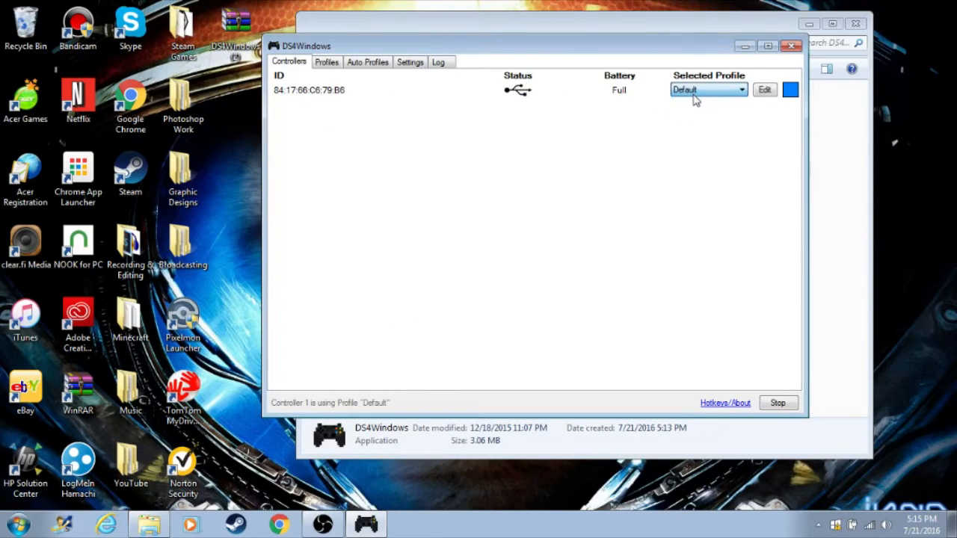
{"action": "left_click", "coordinate": [765, 90]}
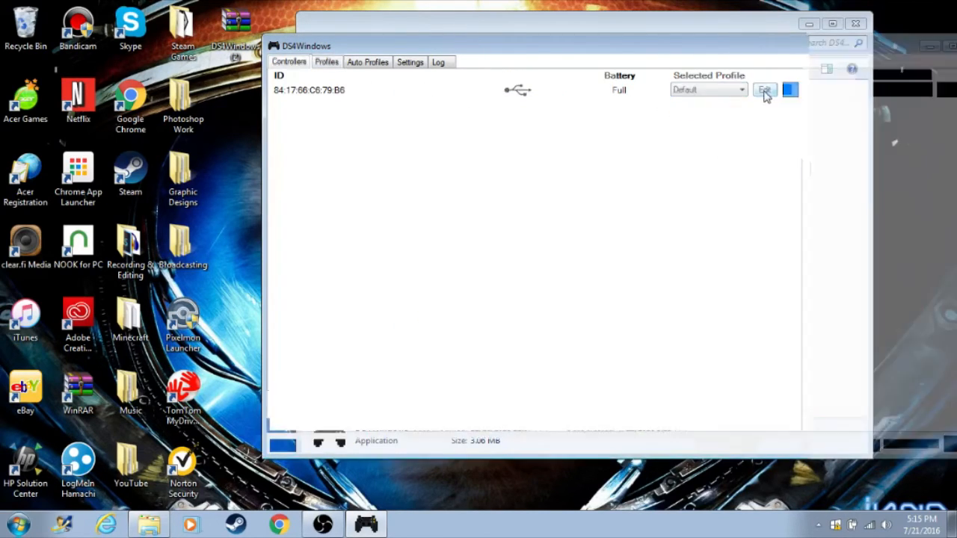
{"action": "left_click", "coordinate": [765, 90]}
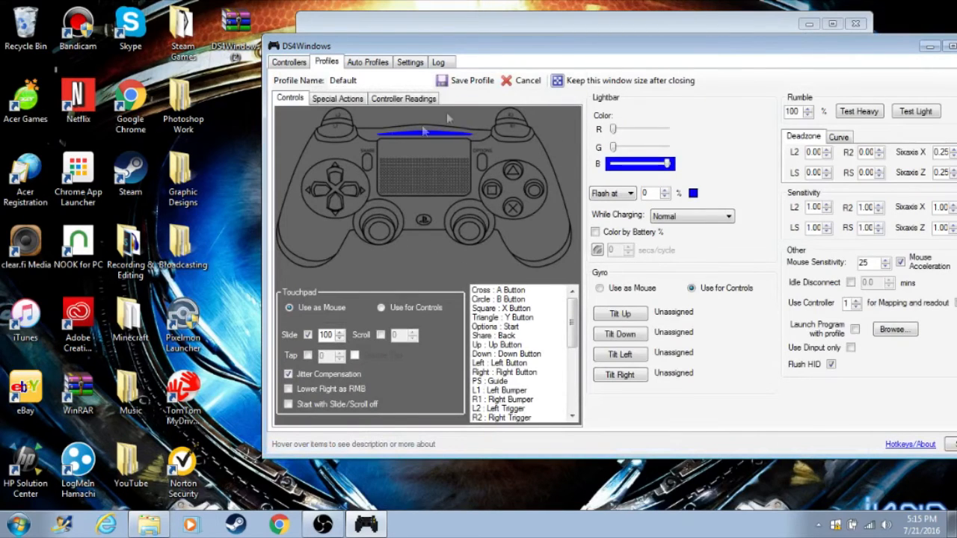
{"action": "left_click", "coordinate": [287, 61]}
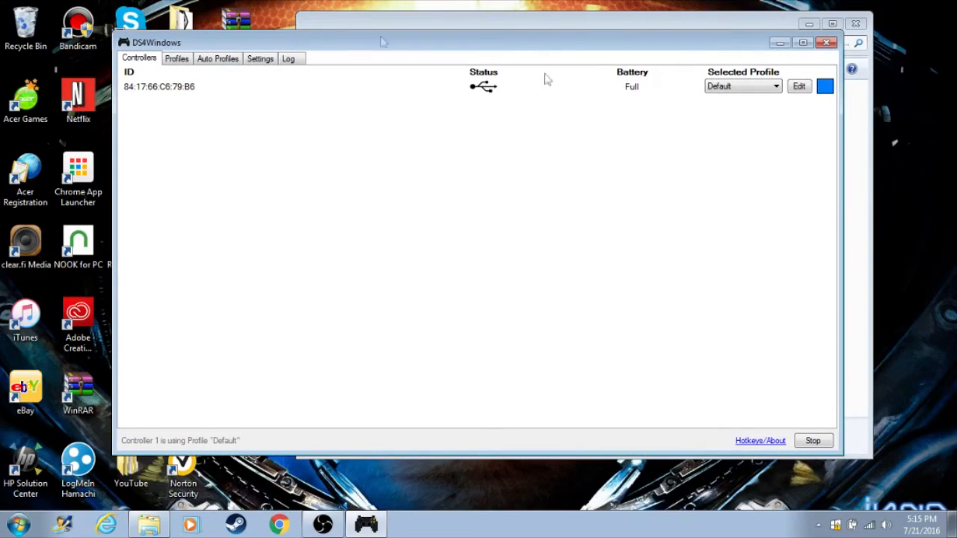
{"action": "mouse_move", "coordinate": [493, 143]}
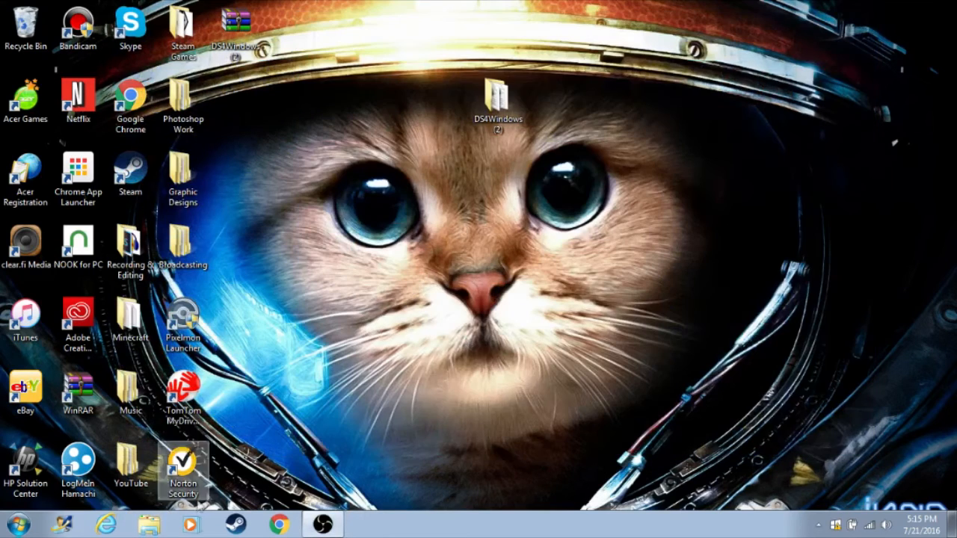
- Expand the hidden notification icons with DS4Windows minimized to the tray
{"action": "left_click", "coordinate": [818, 524]}
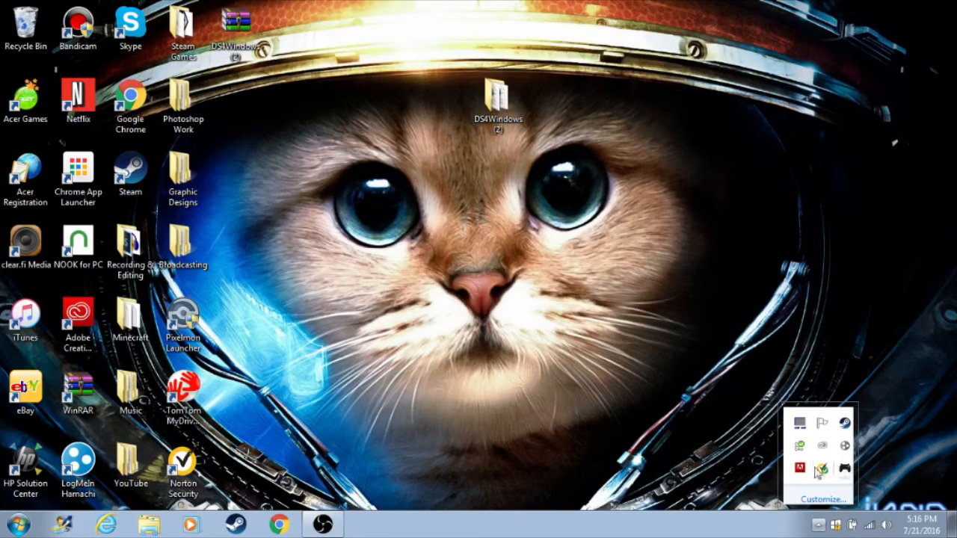
{"action": "mouse_move", "coordinate": [848, 470]}
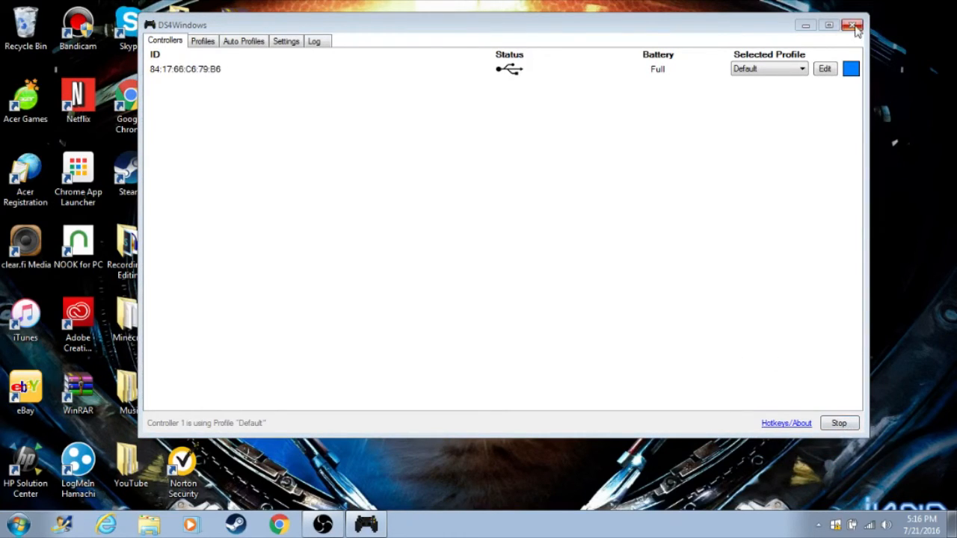
{"action": "mouse_move", "coordinate": [478, 6]}
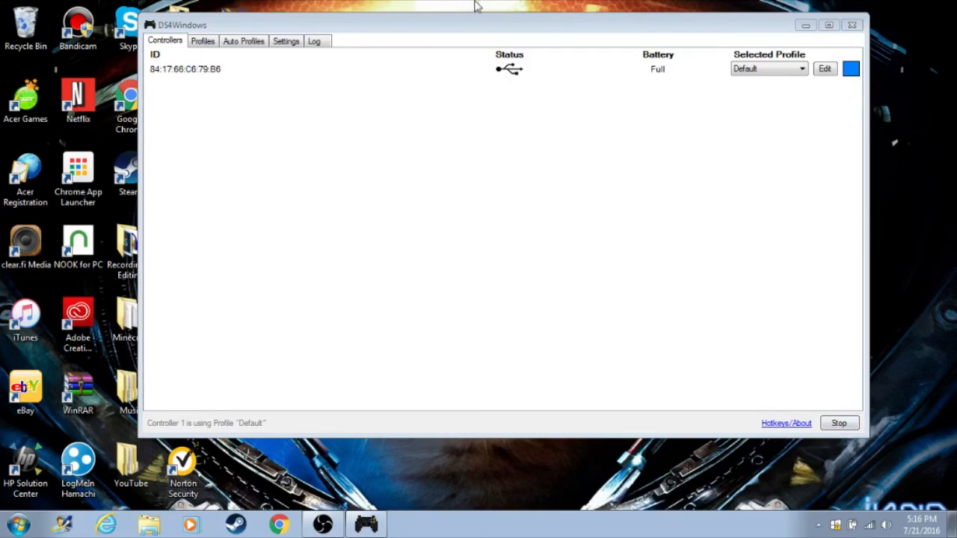
{"action": "mouse_move", "coordinate": [462, 11]}
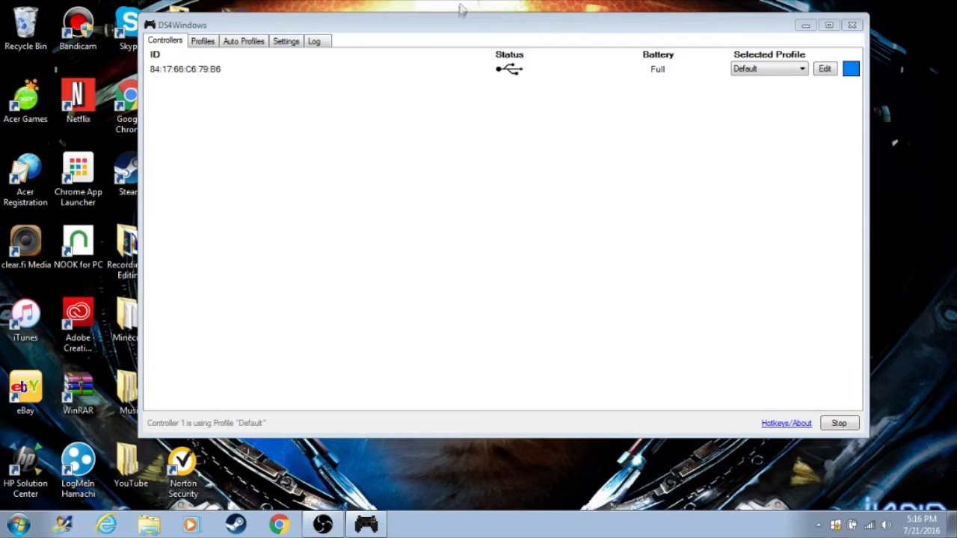
{"action": "mouse_move", "coordinate": [445, 39]}
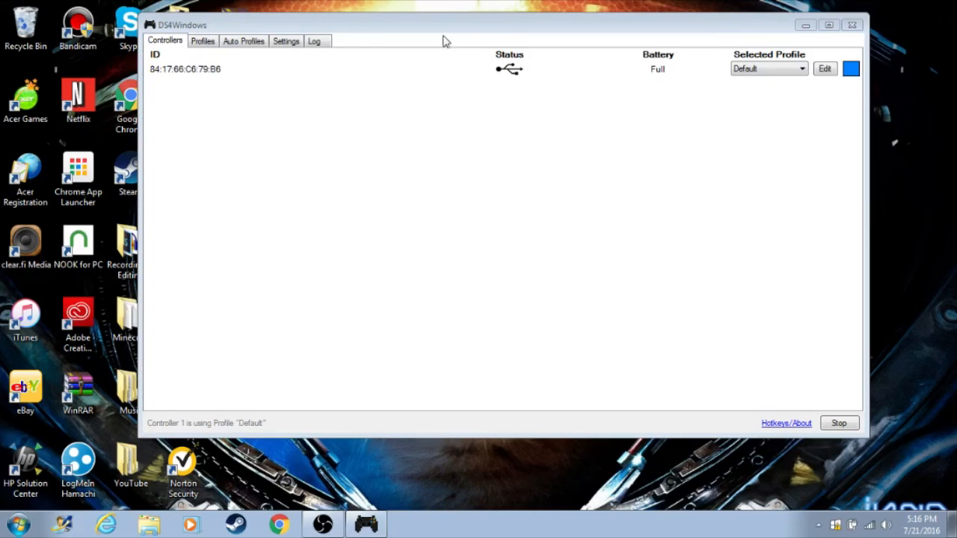
{"action": "mouse_move", "coordinate": [619, 13]}
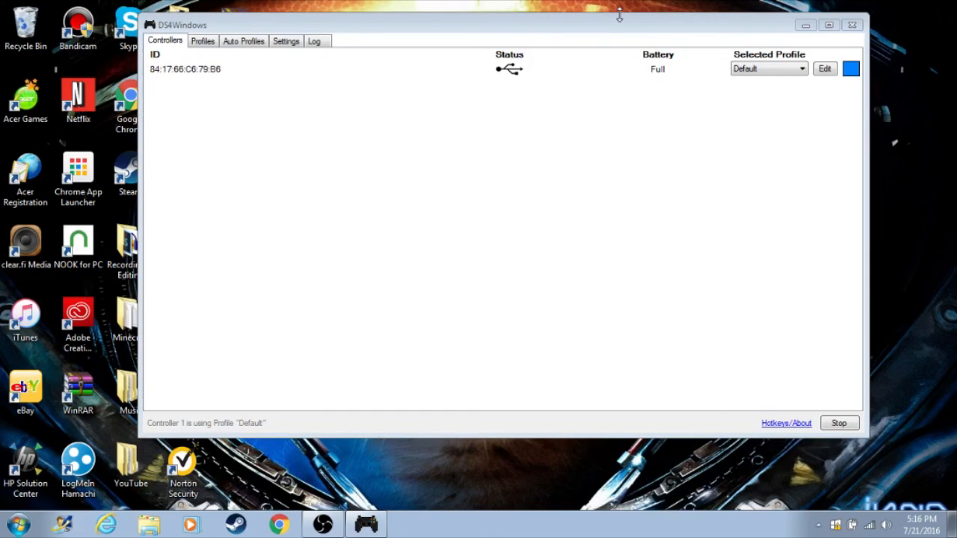
{"action": "mouse_move", "coordinate": [383, 452]}
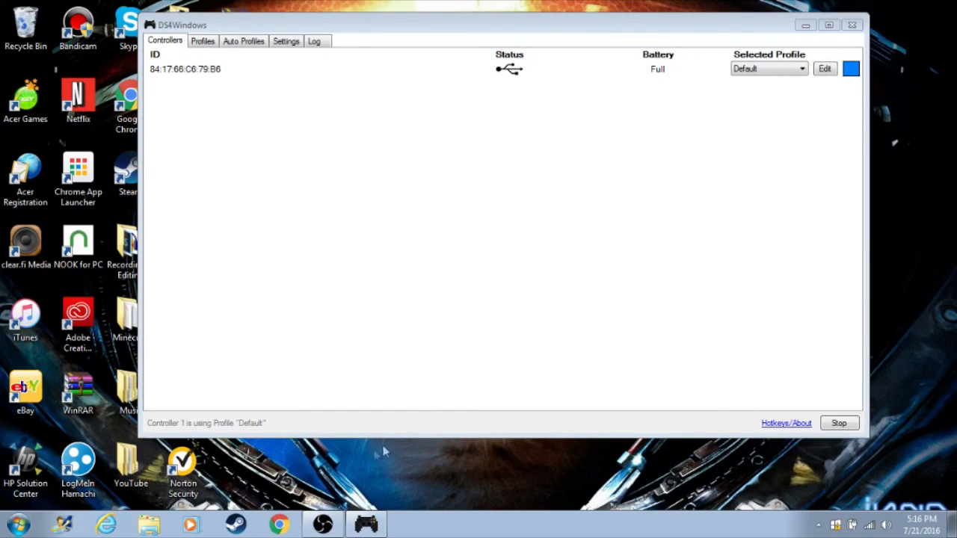